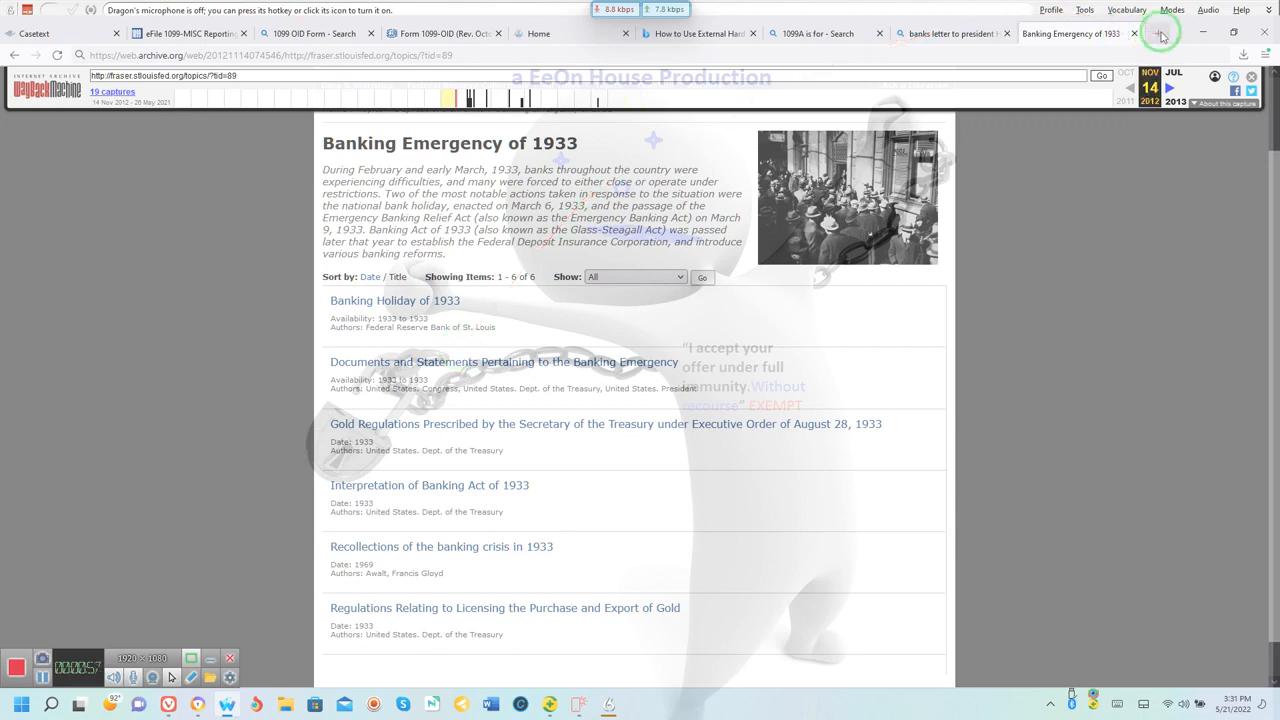
Step: Open a new Waterfox tab beside the Banking Emergency of 1933 page
click(1157, 34)
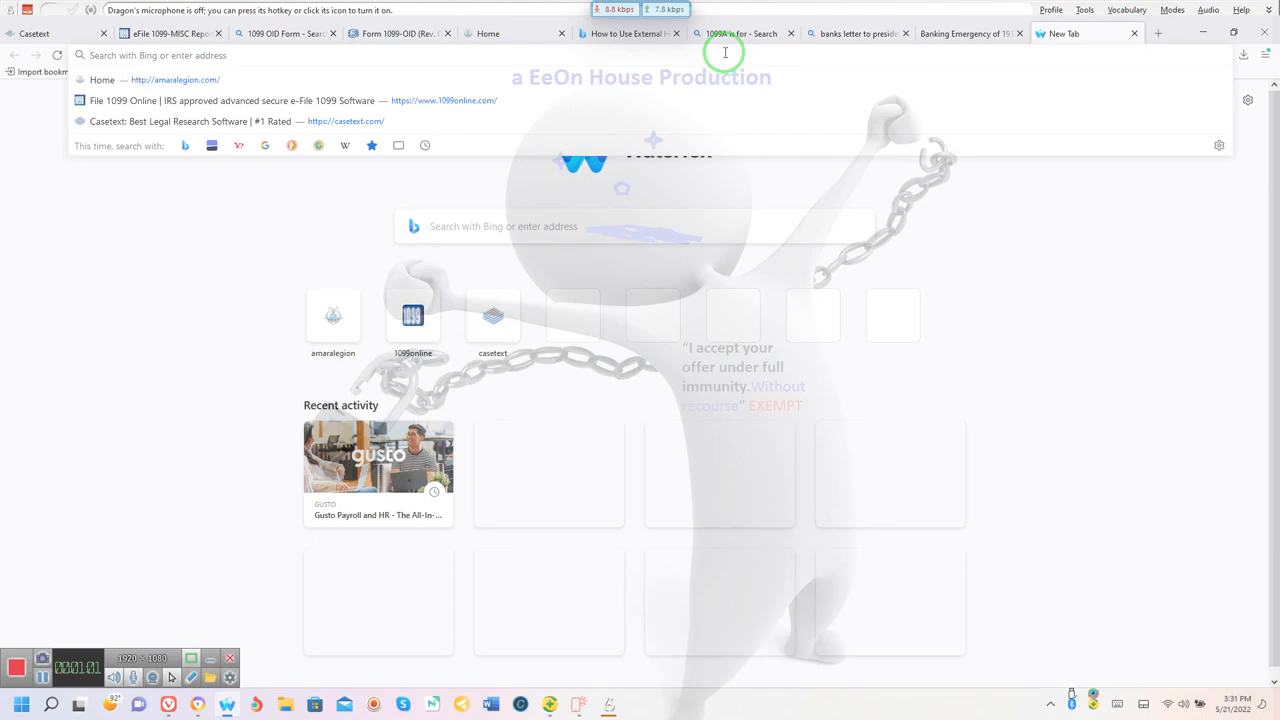
text(There is also information on those who have arbitration agreements and the services offered for the arbitration award of up to $10 million being processed by this organization. Please click on the link and read through the information in its entirety for a better understanding.)
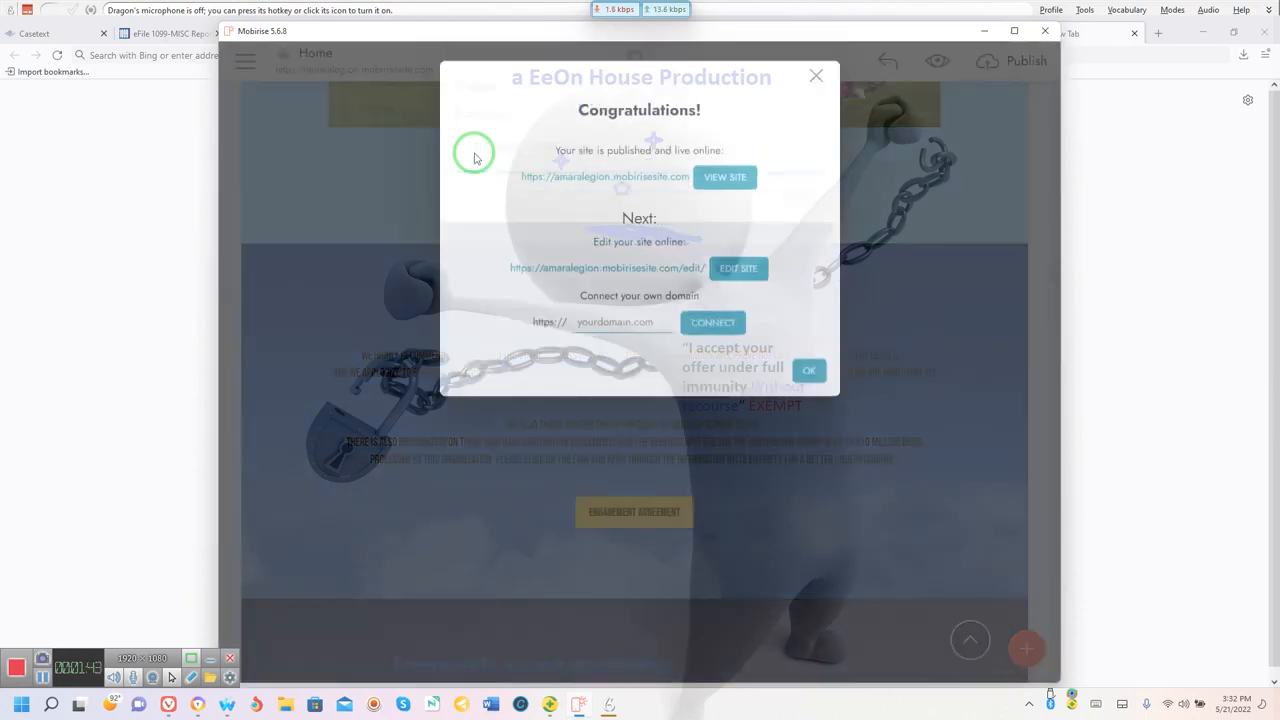
mouse_move(582, 203)
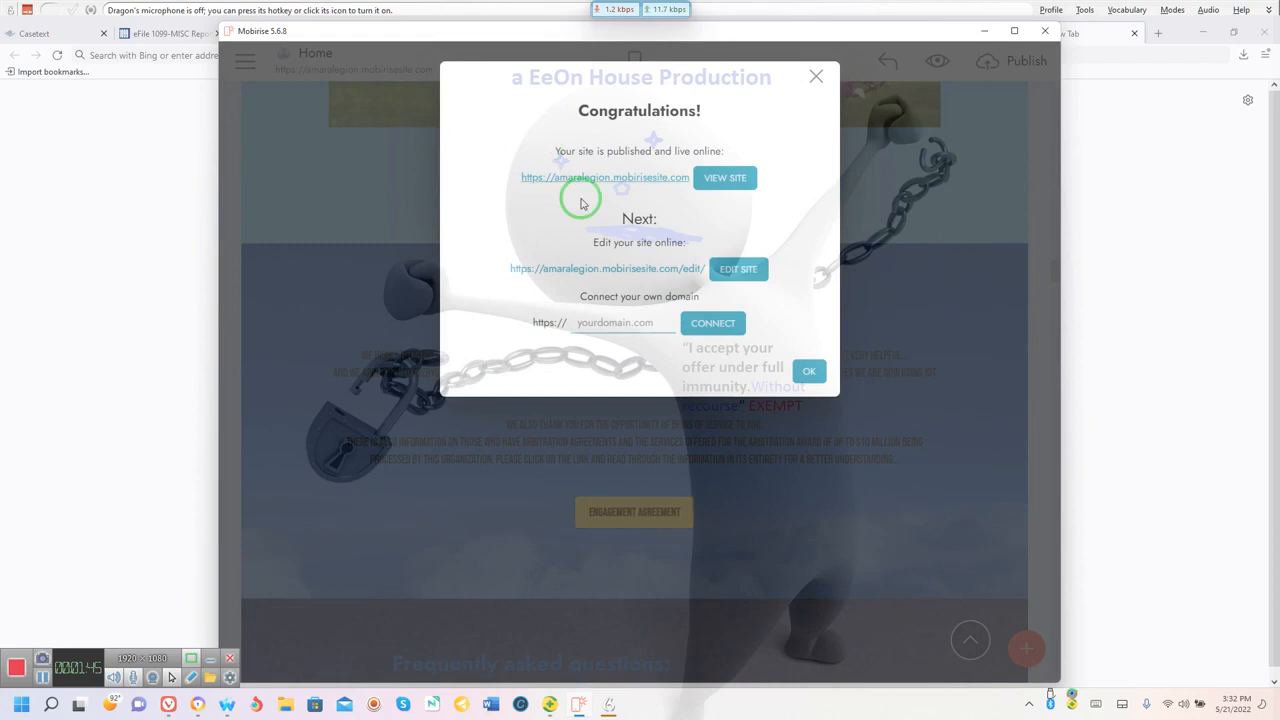
mouse_move(808, 349)
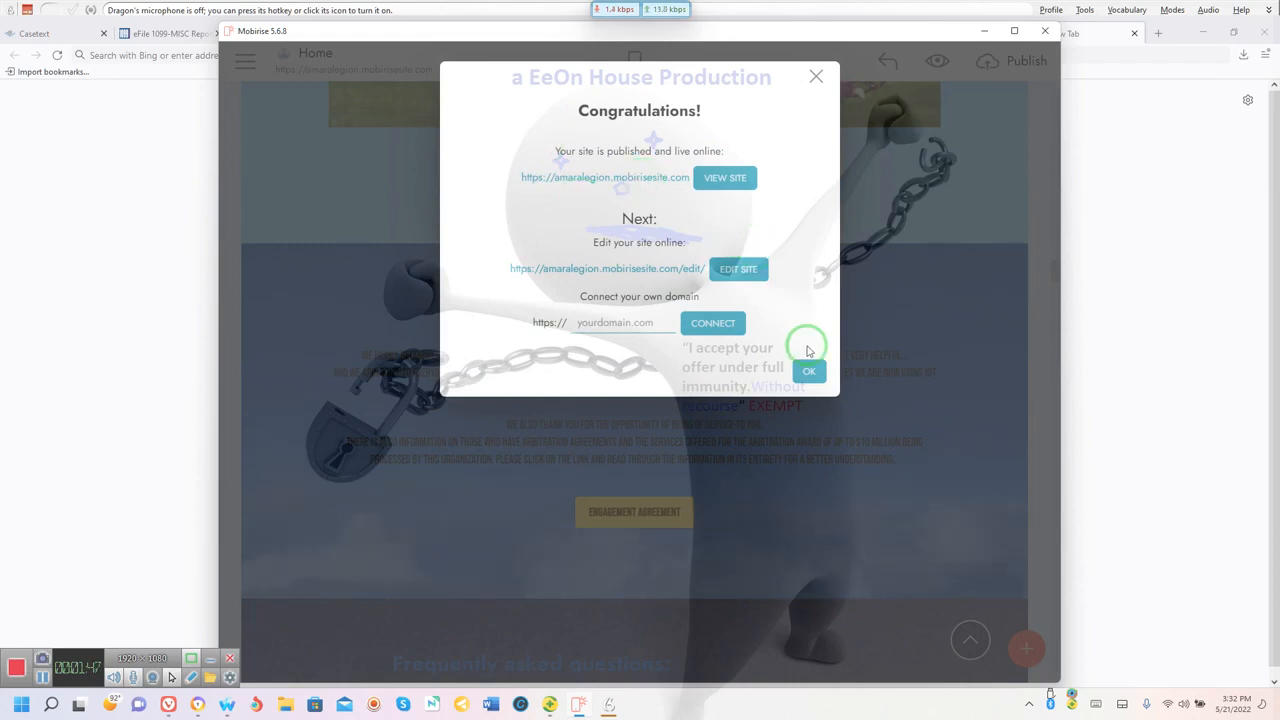
mouse_move(815, 76)
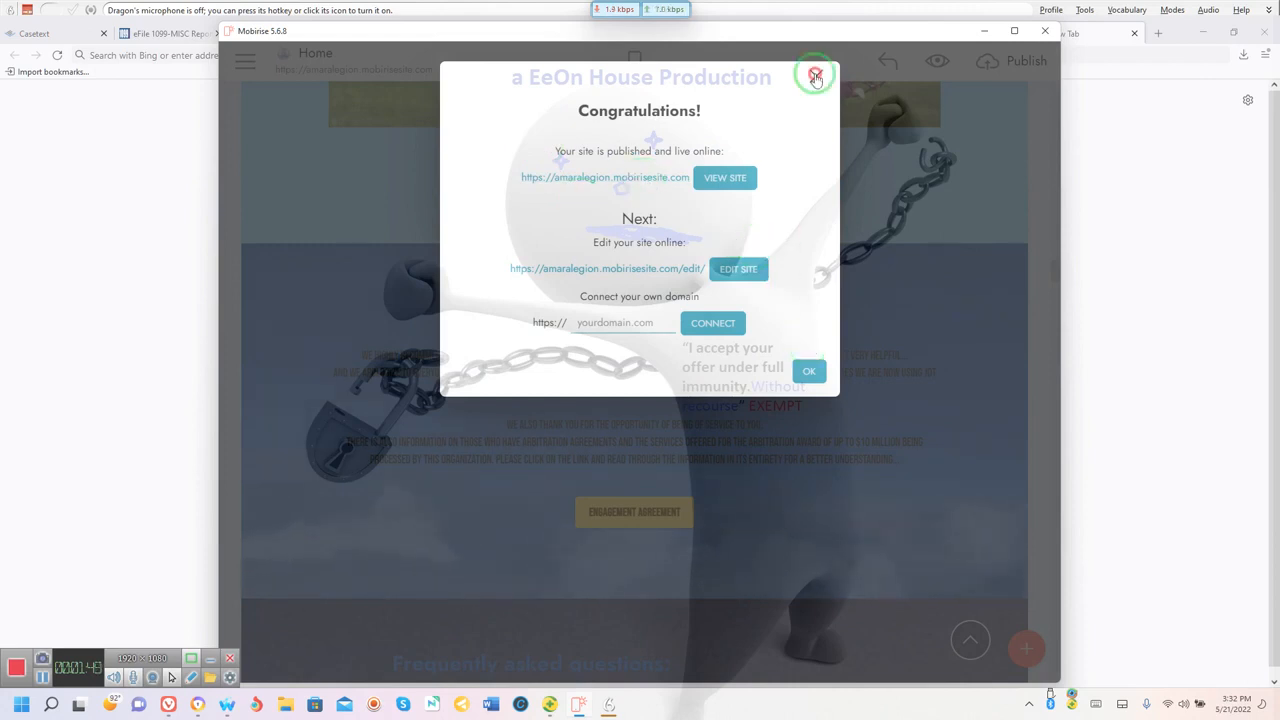
Step: Dismiss the Mobirise Congratulations site-published dialog
click(812, 74)
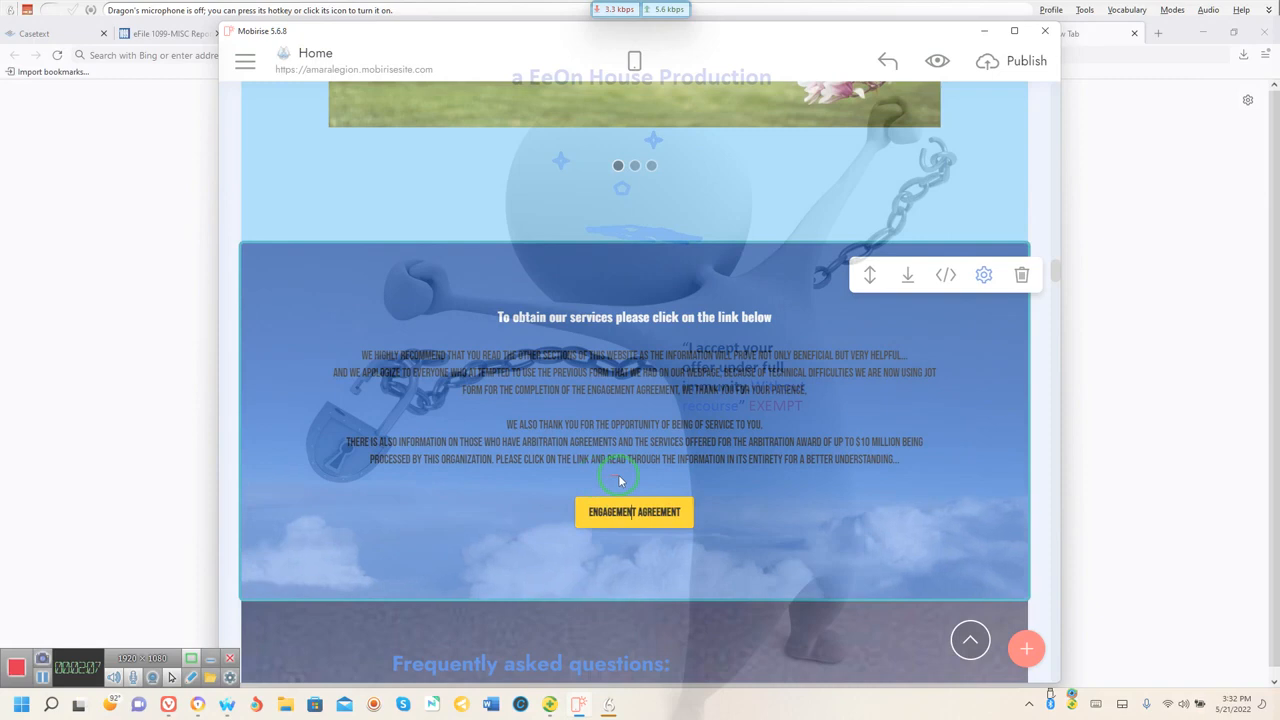
mouse_move(196, 596)
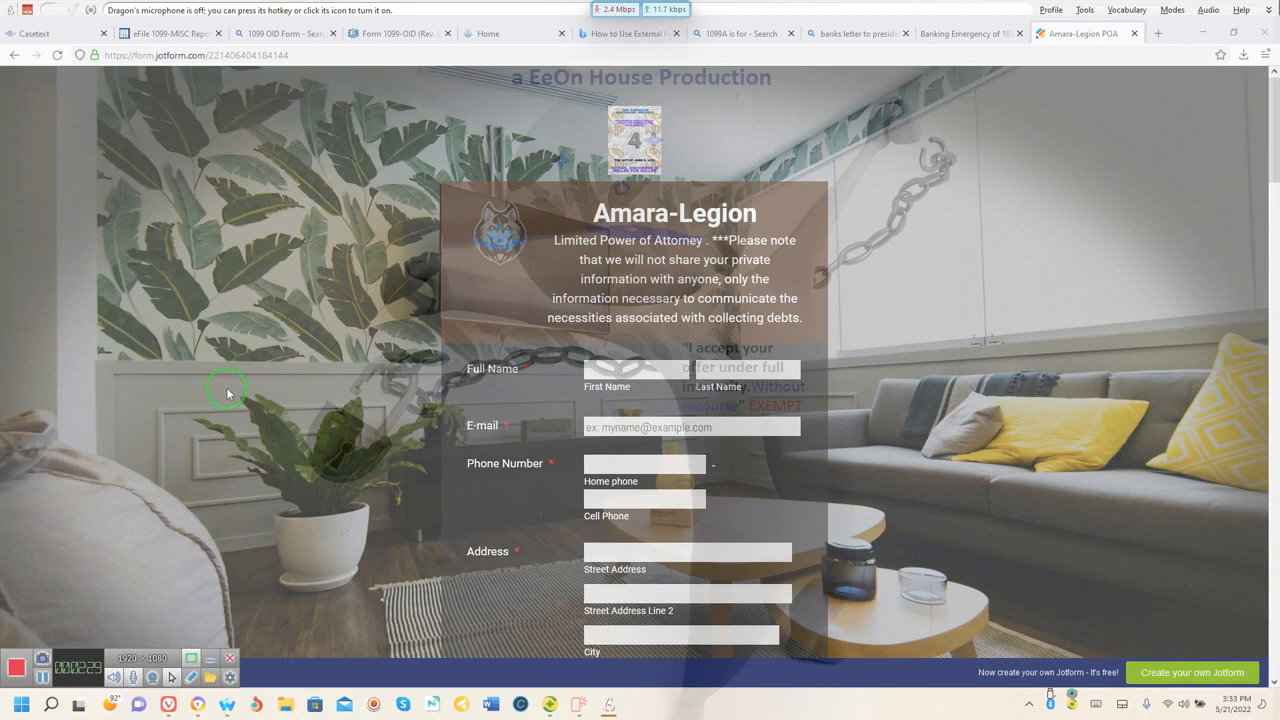
click(637, 368)
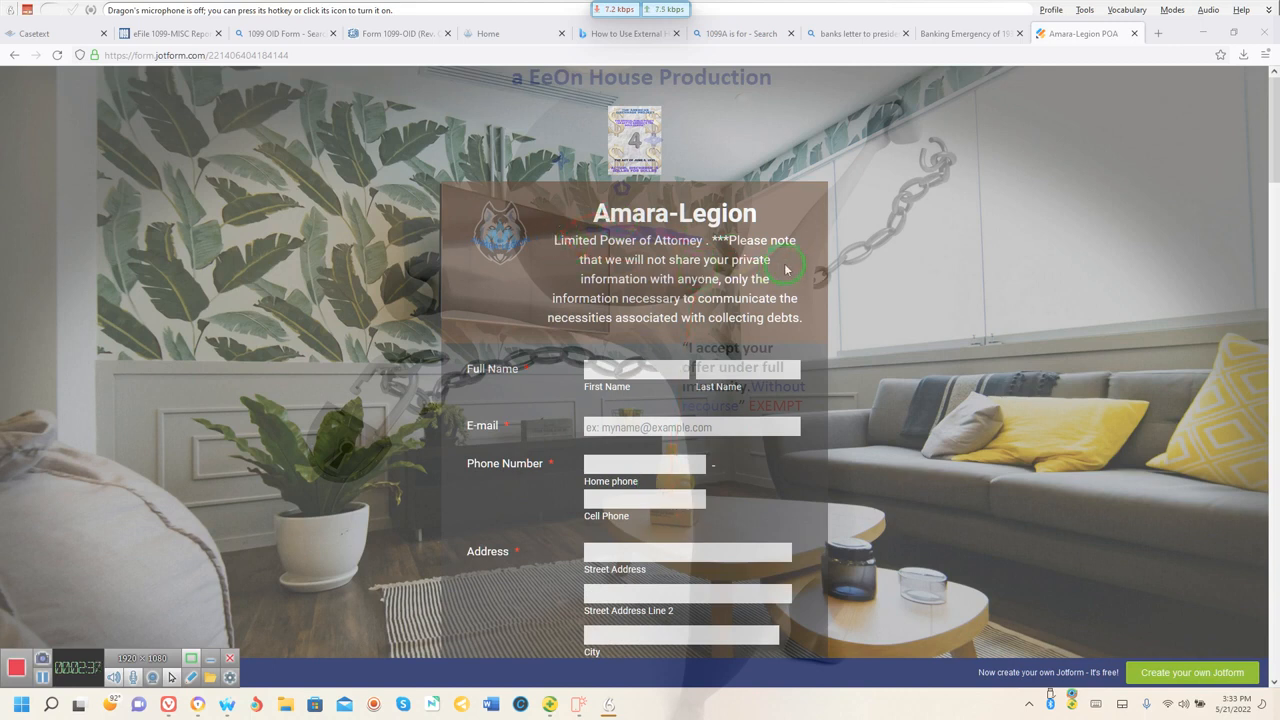
mouse_move(792, 298)
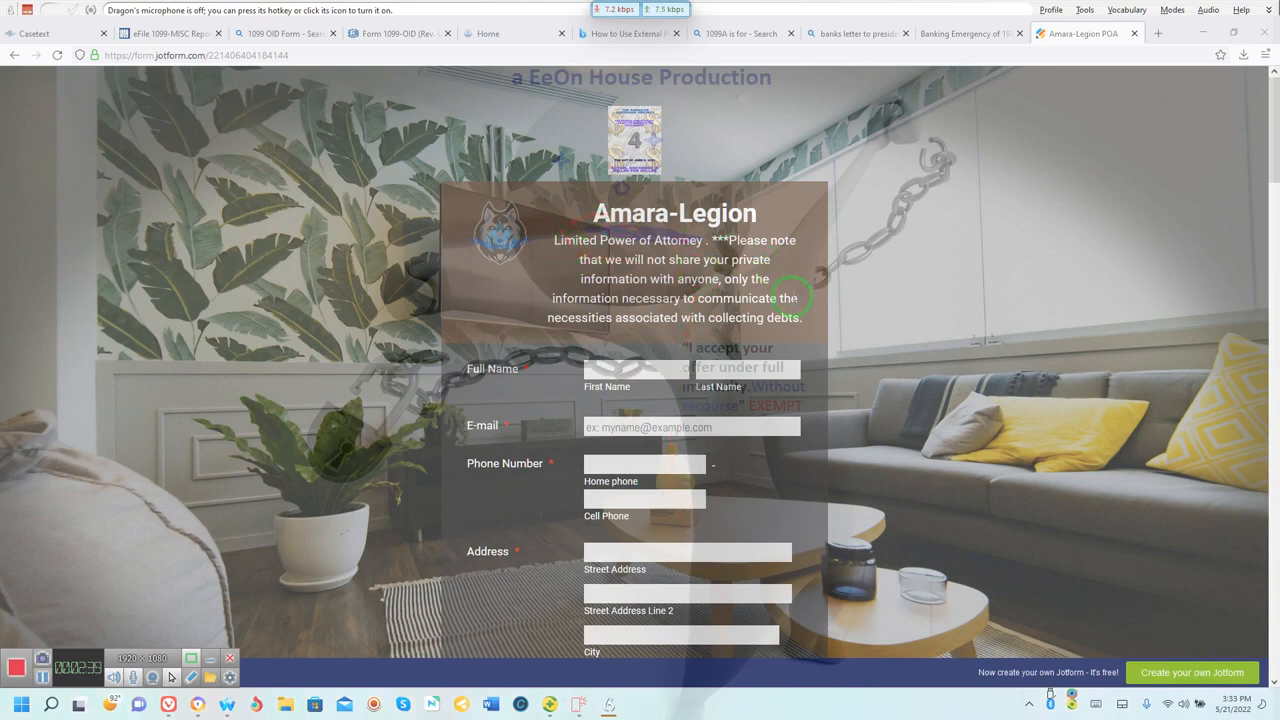
mouse_move(728, 235)
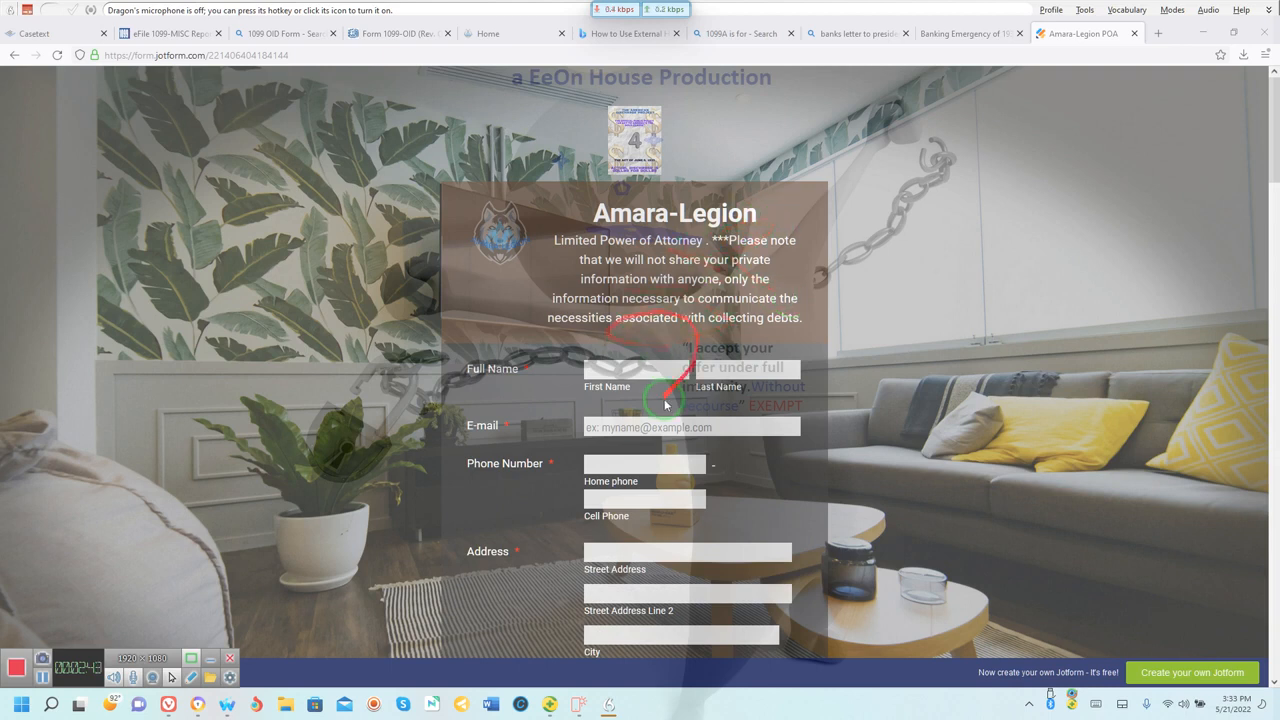
click(686, 552)
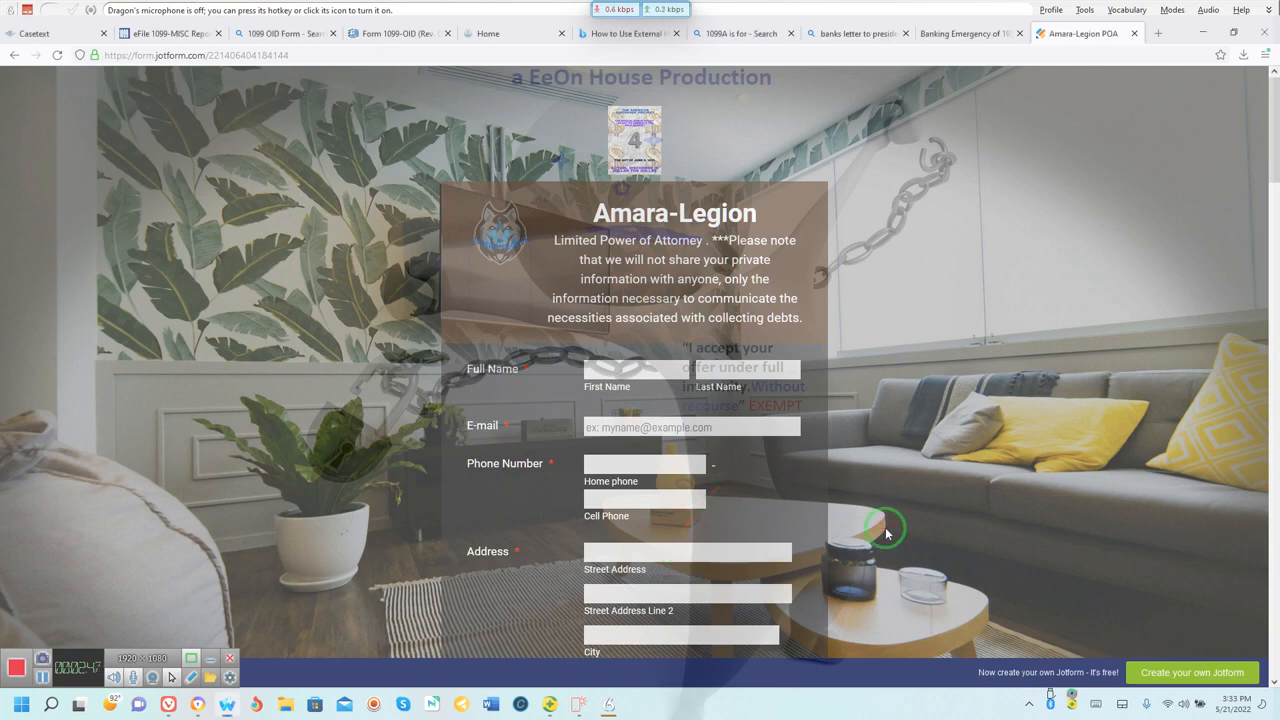
scroll(down, 3)
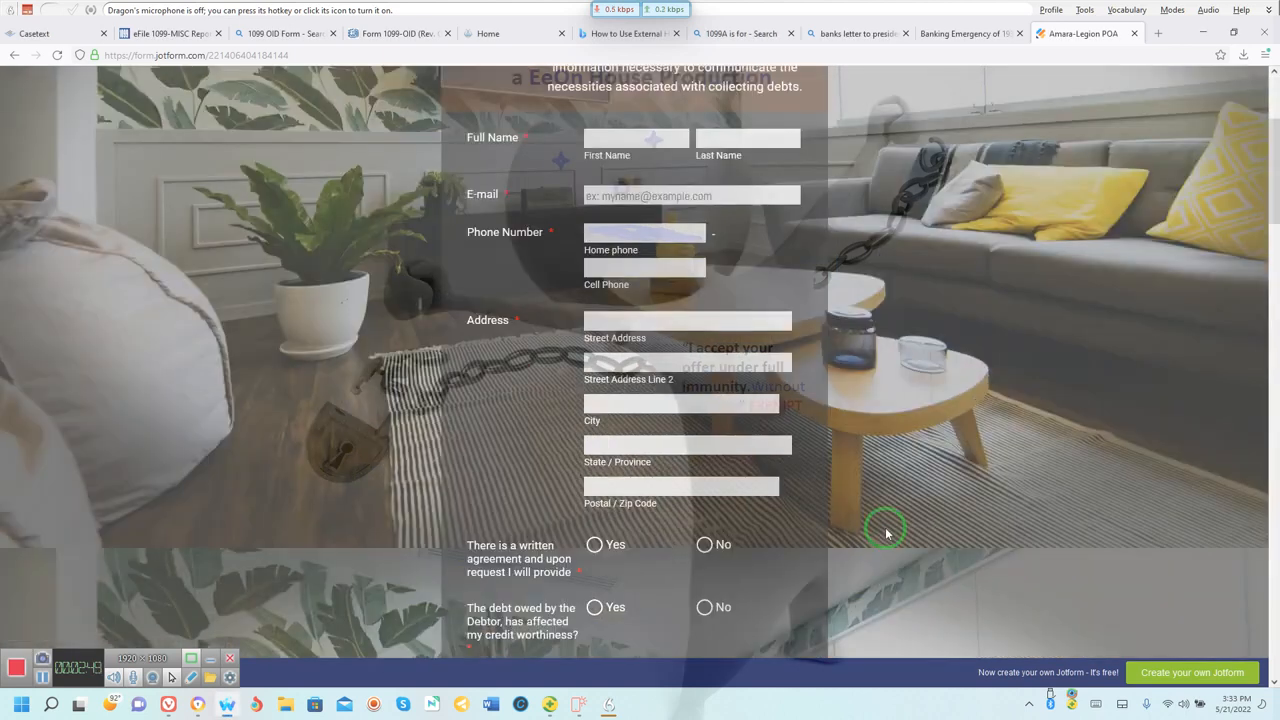
scroll(down, 3)
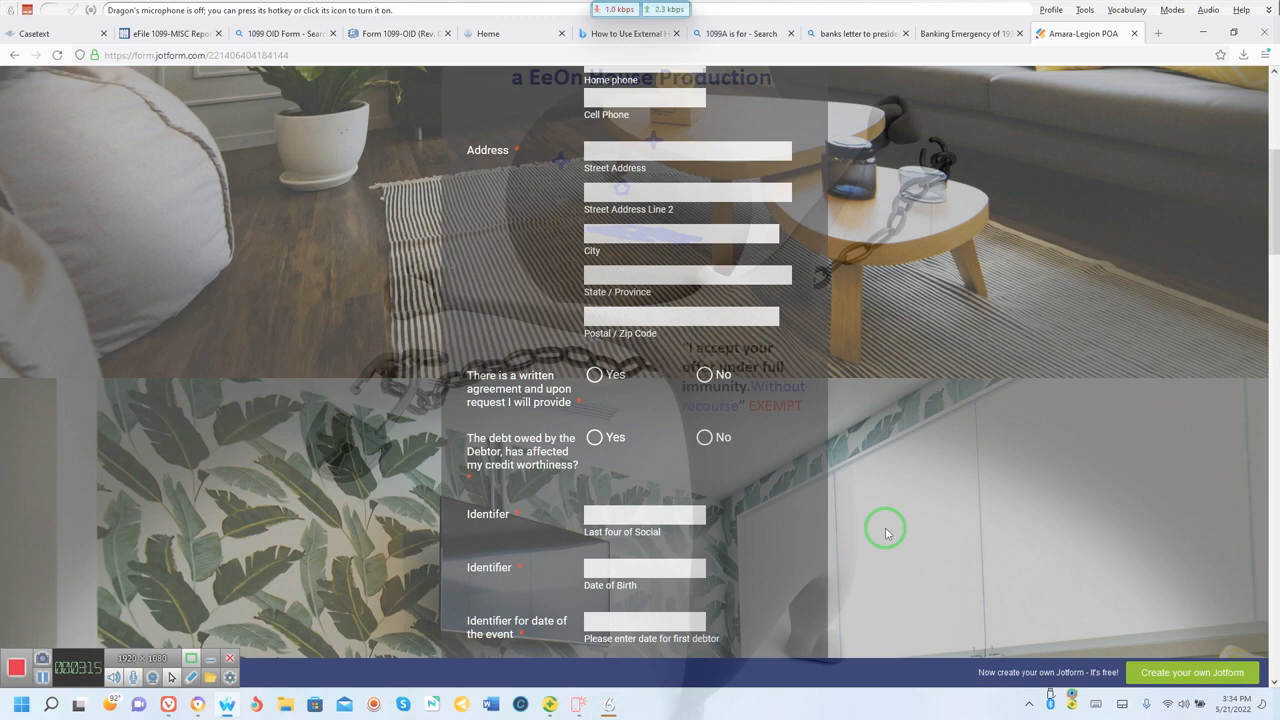
scroll(down, 3)
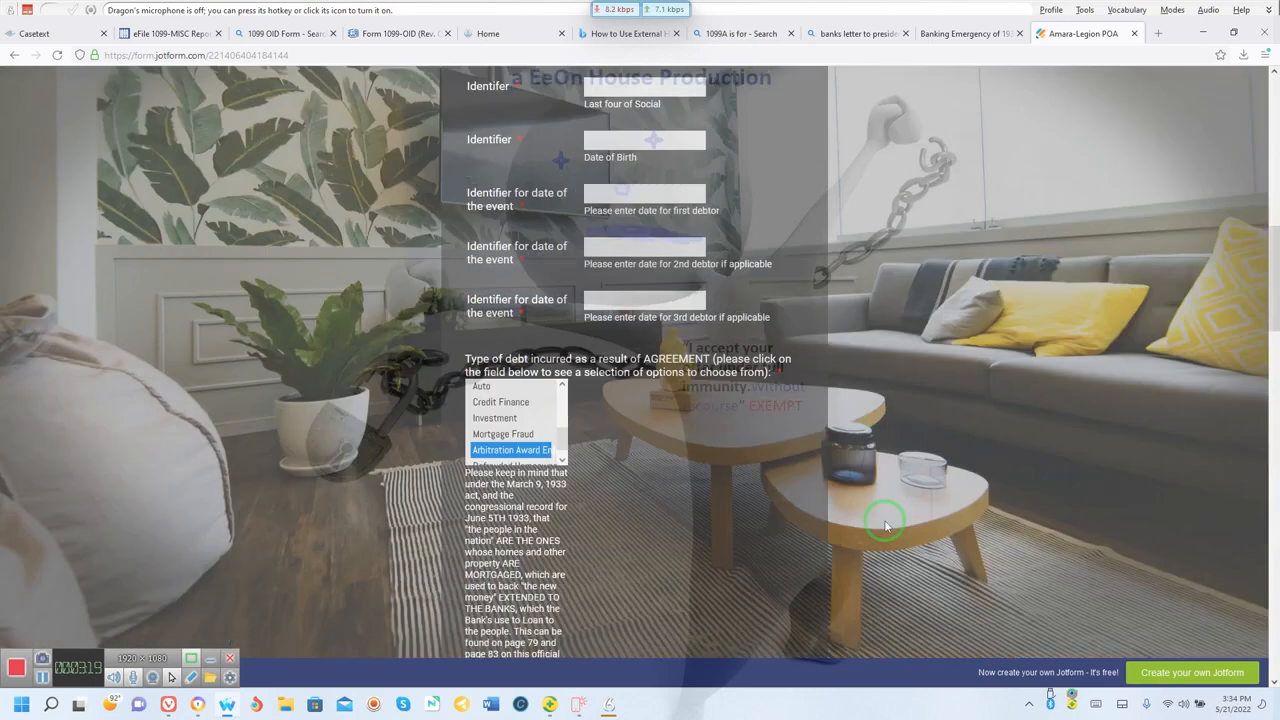
scroll(down, 3)
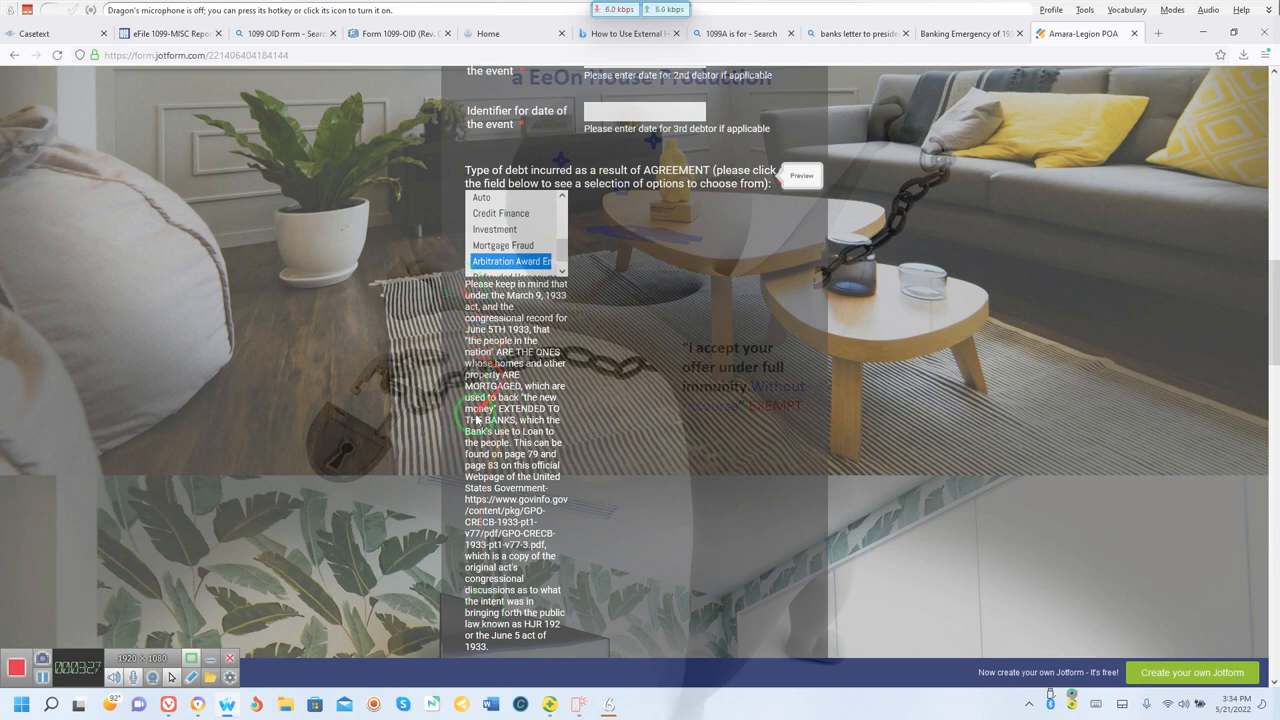
mouse_move(535, 531)
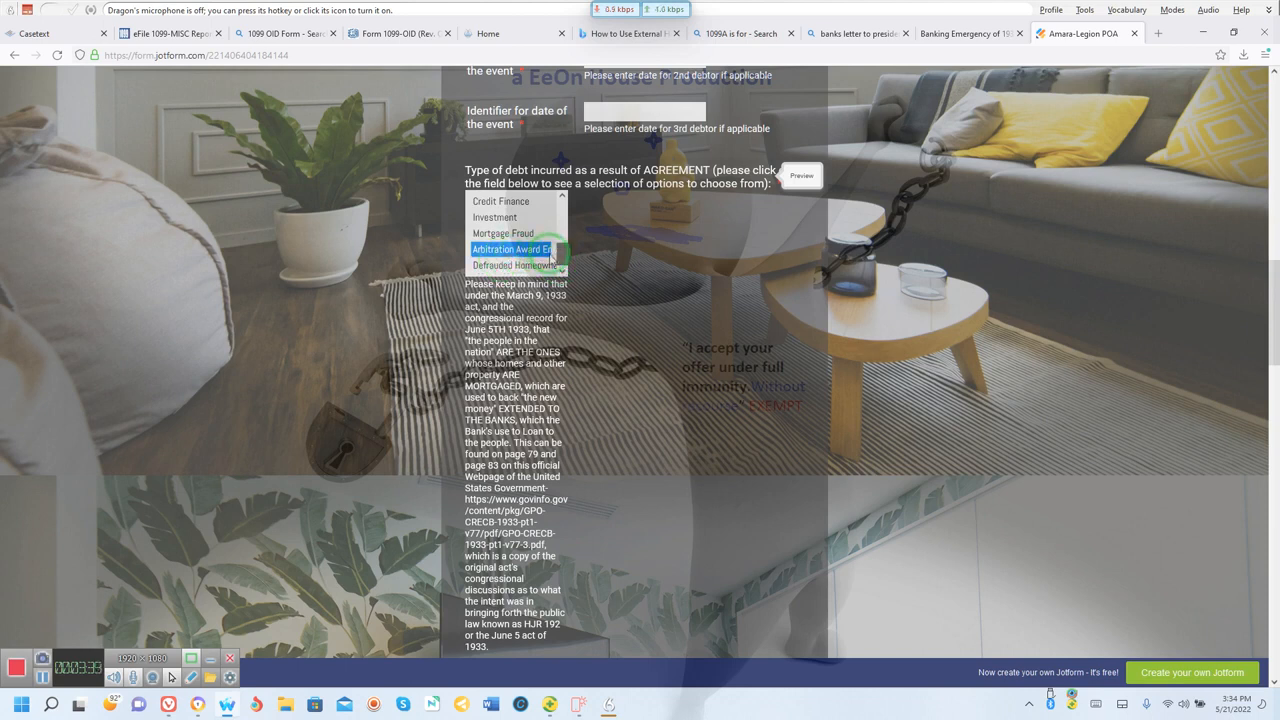
click(506, 249)
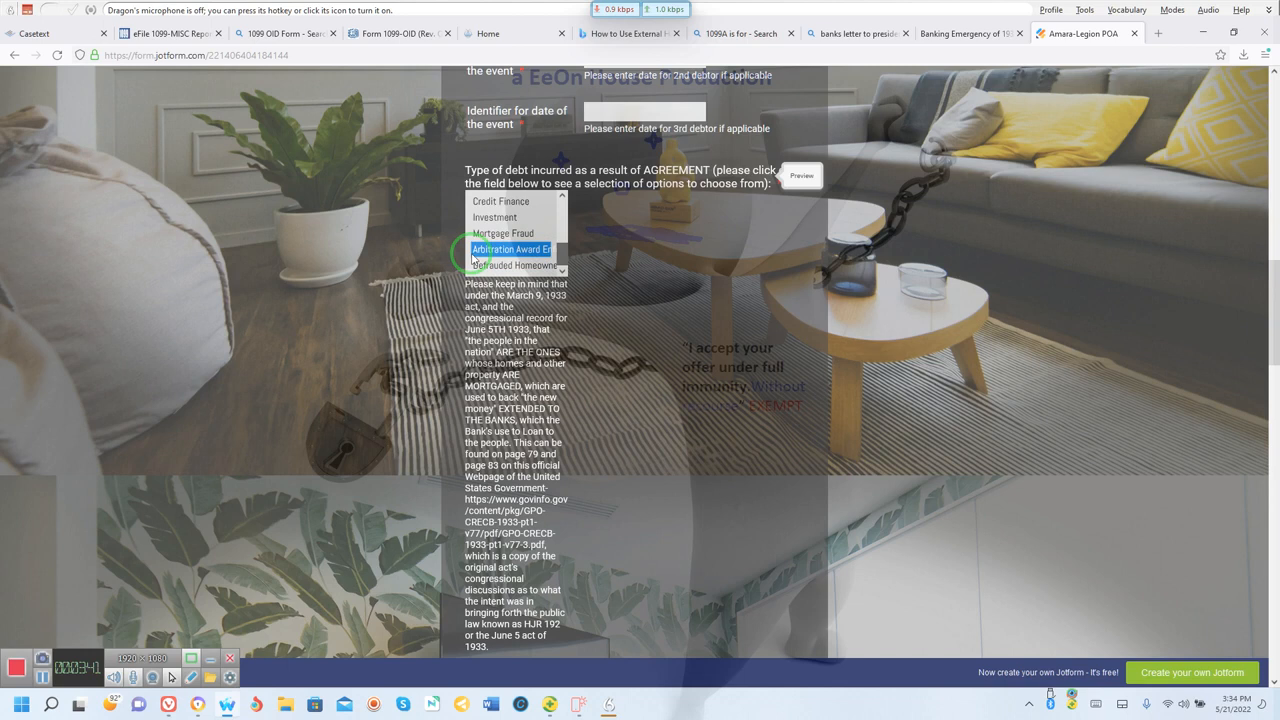
mouse_move(532, 265)
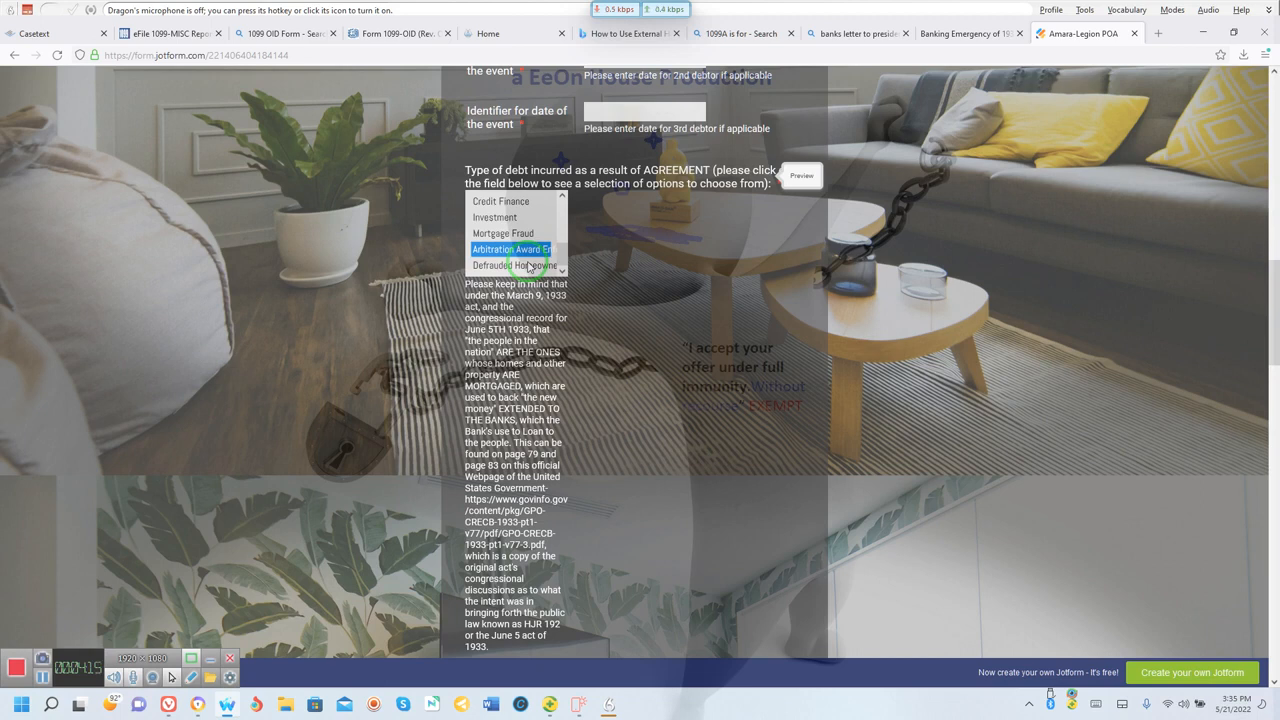
Step: Scroll past the agreement text to the signature field and Tender, Clear and Print buttons
scroll(down, 3)
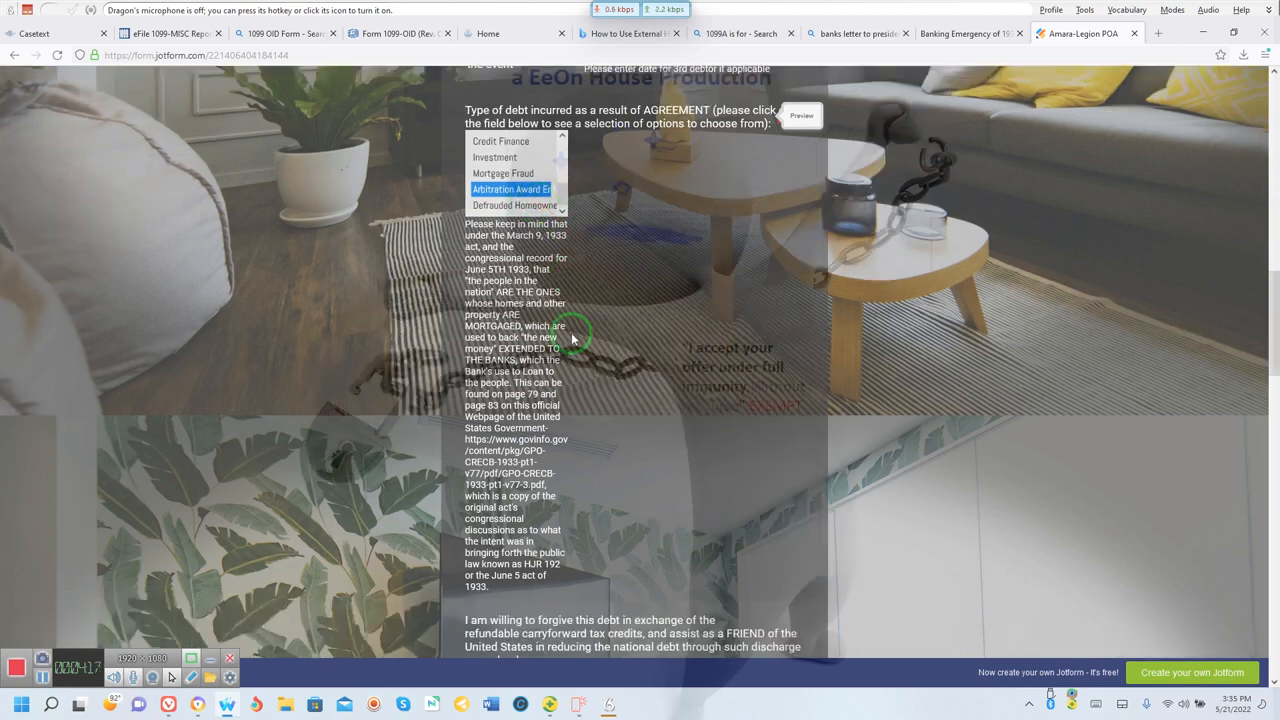
scroll(down, 3)
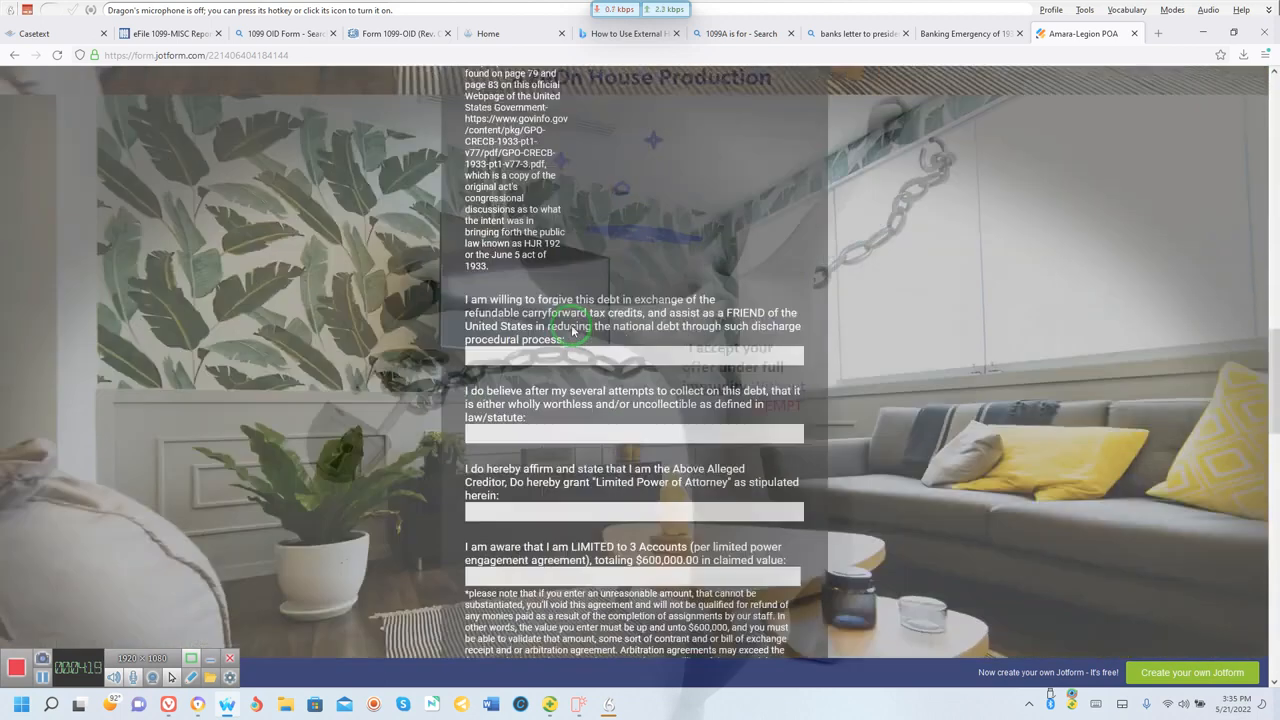
scroll(down, 3)
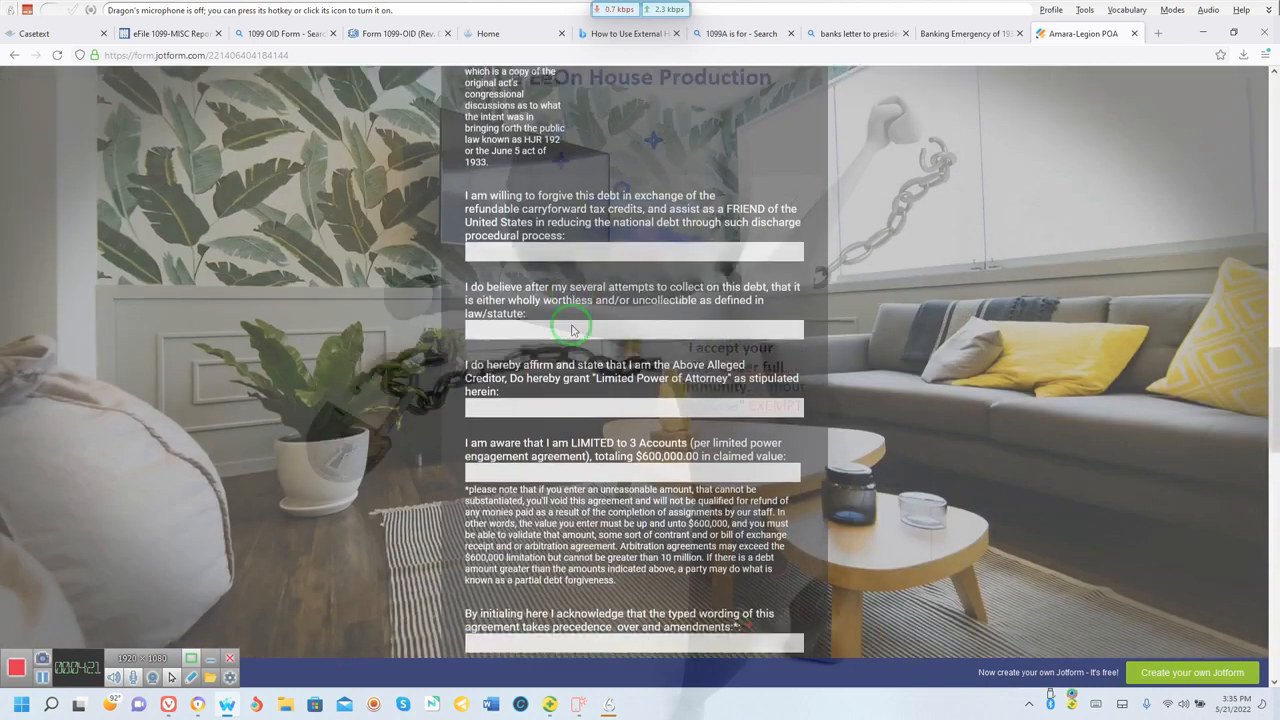
scroll(down, 3)
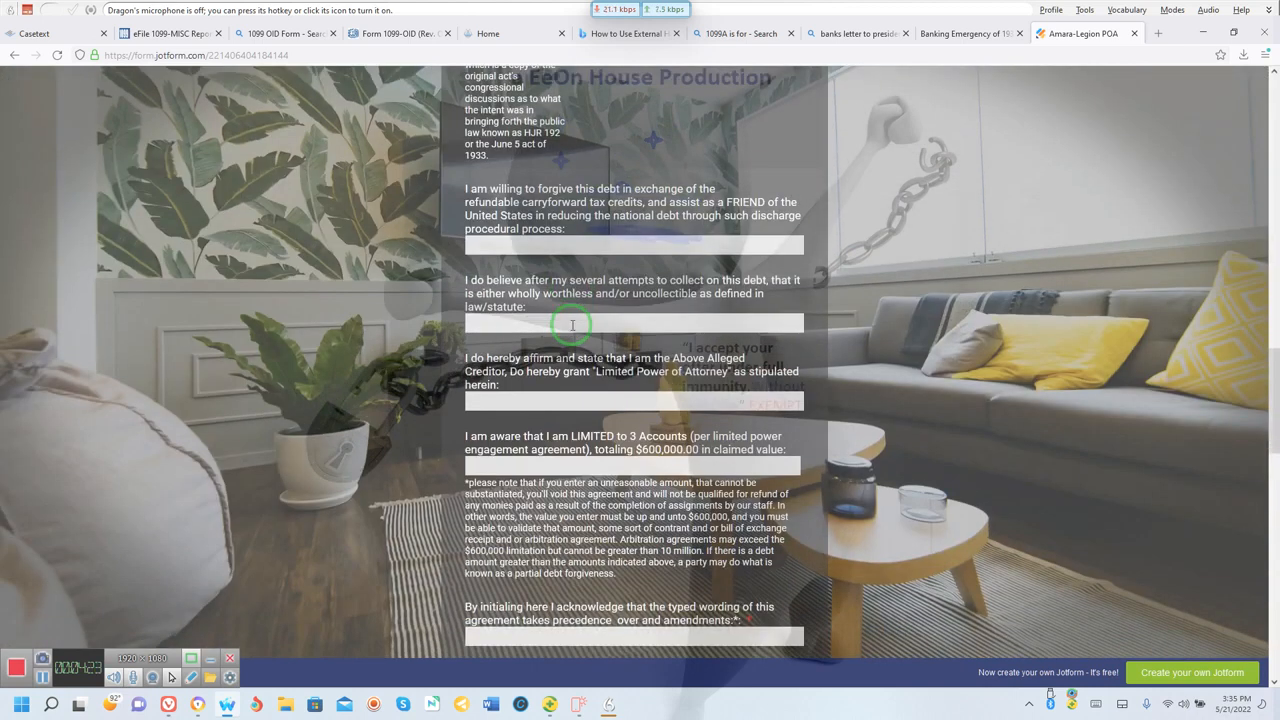
scroll(down, 3)
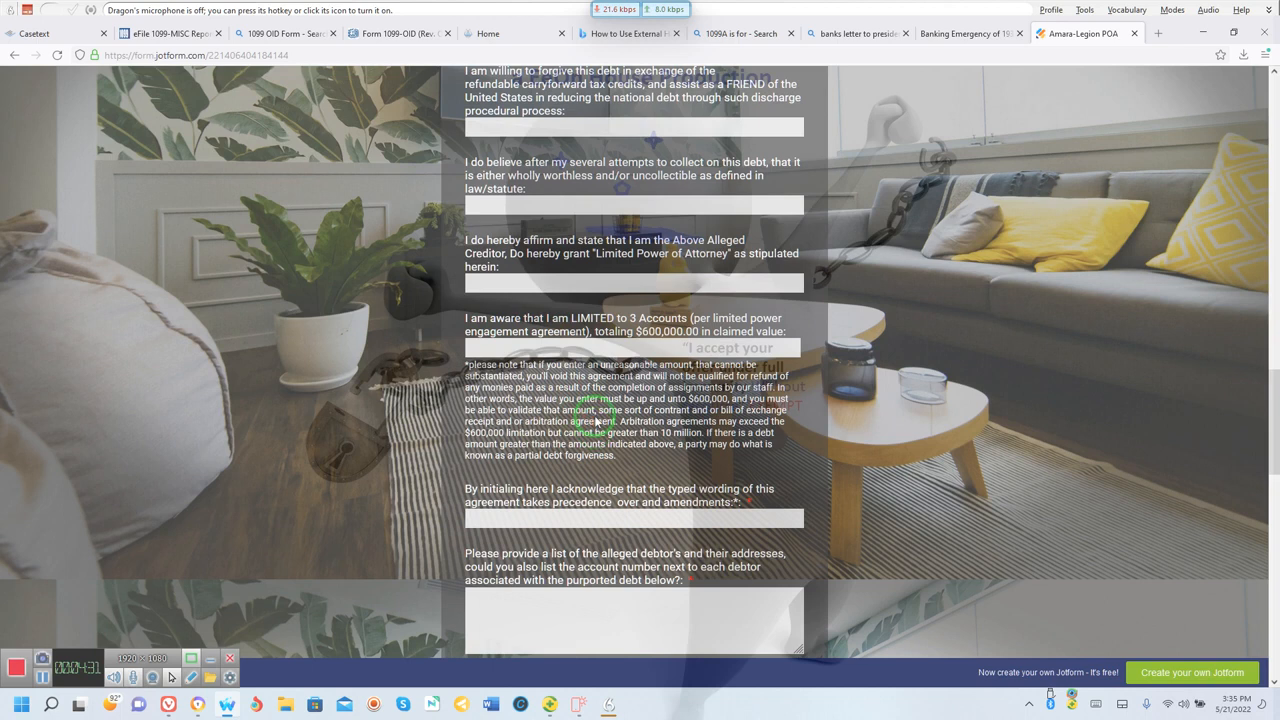
scroll(down, 3)
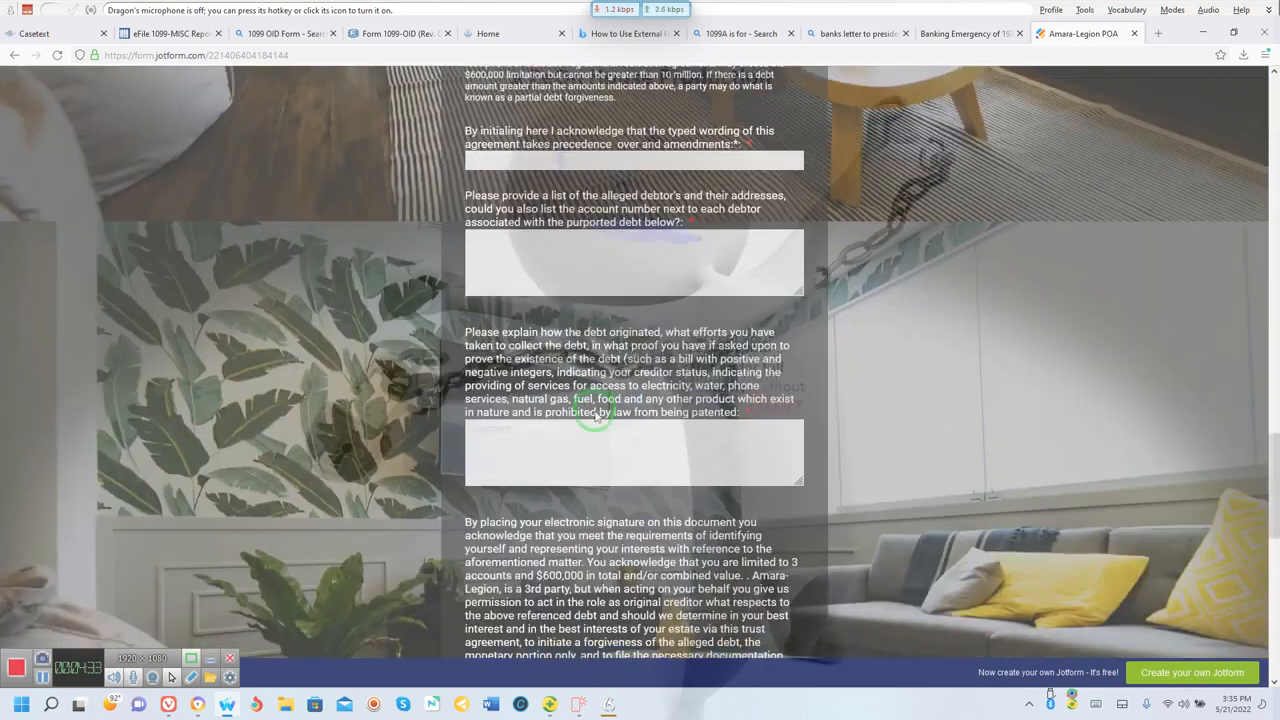
scroll(down, 3)
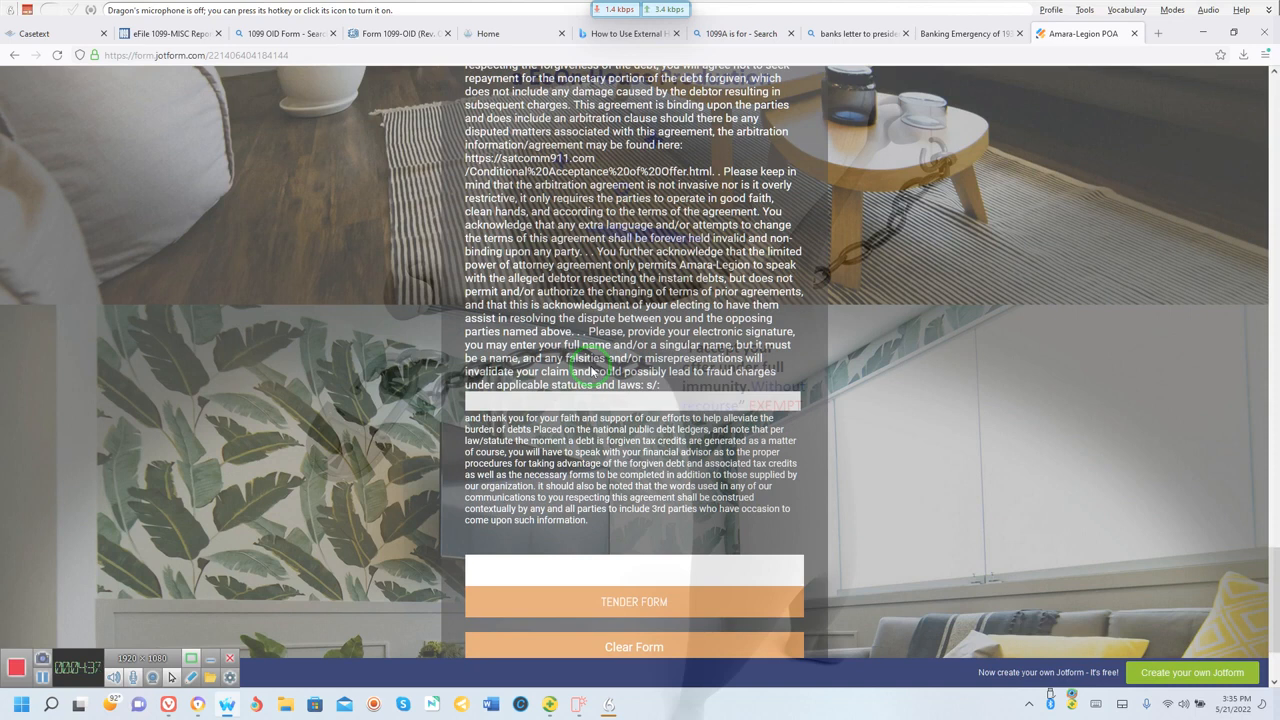
scroll(down, 3)
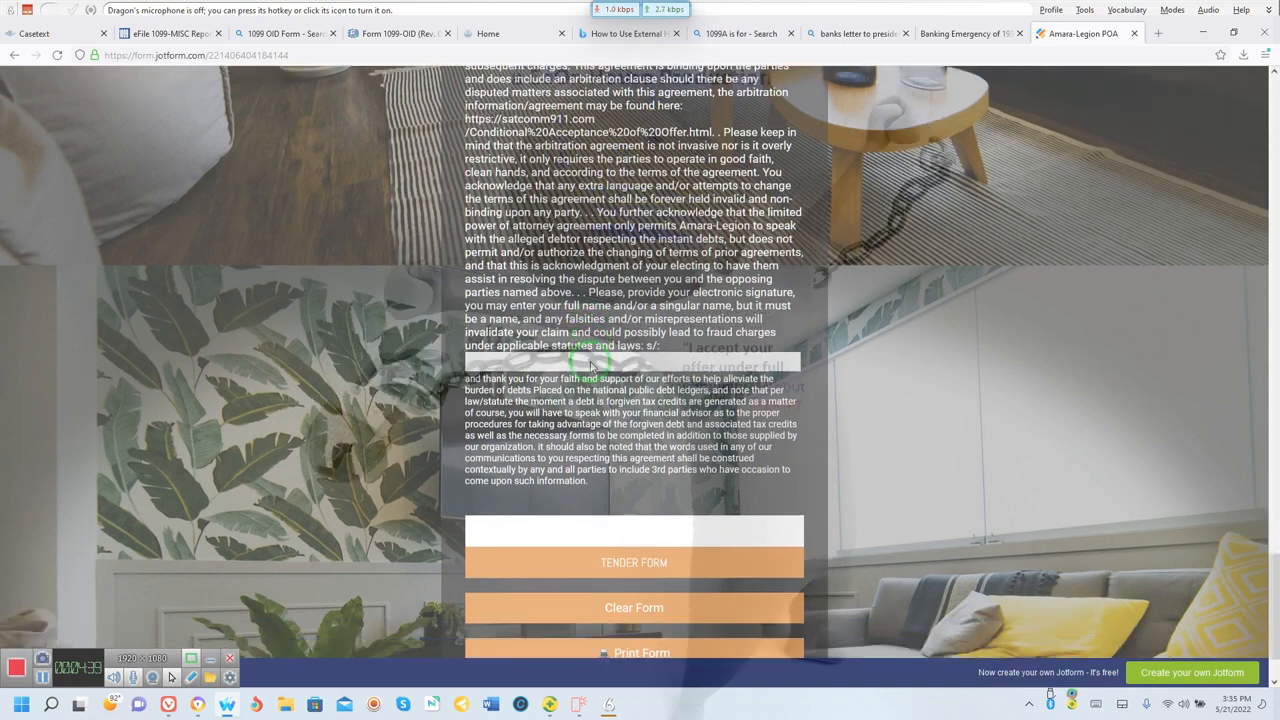
scroll(down, 3)
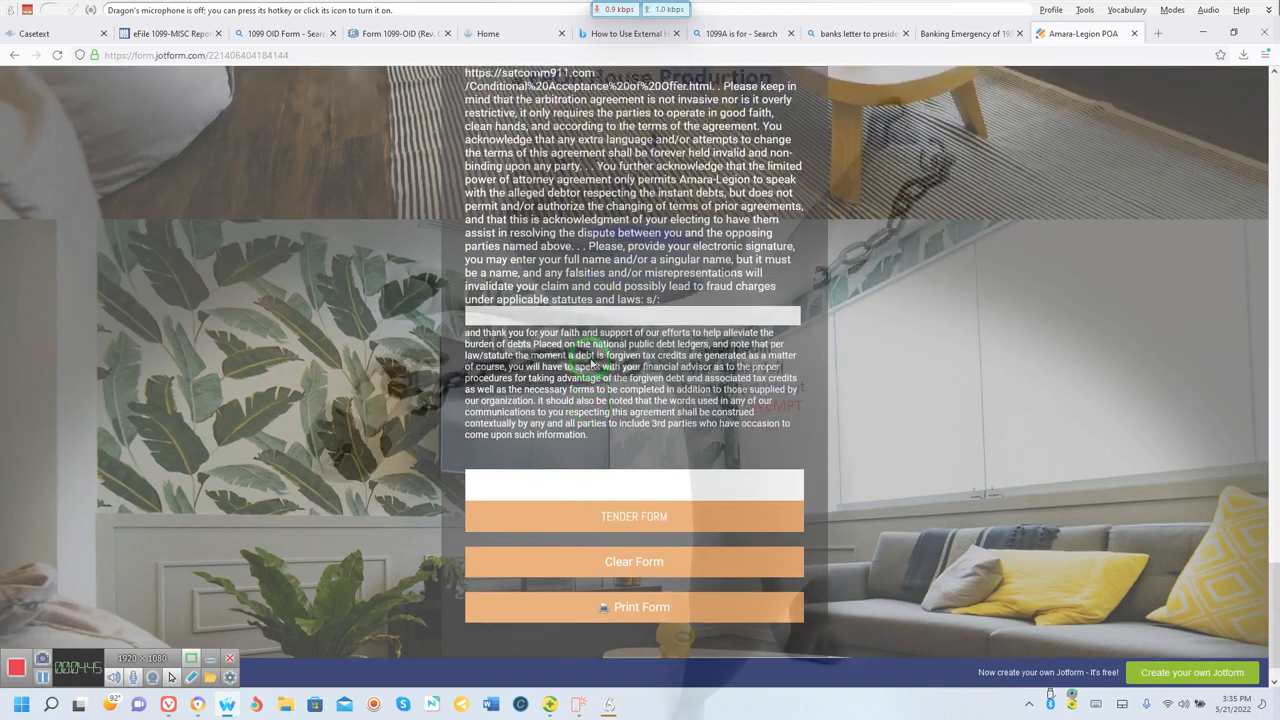
click(632, 518)
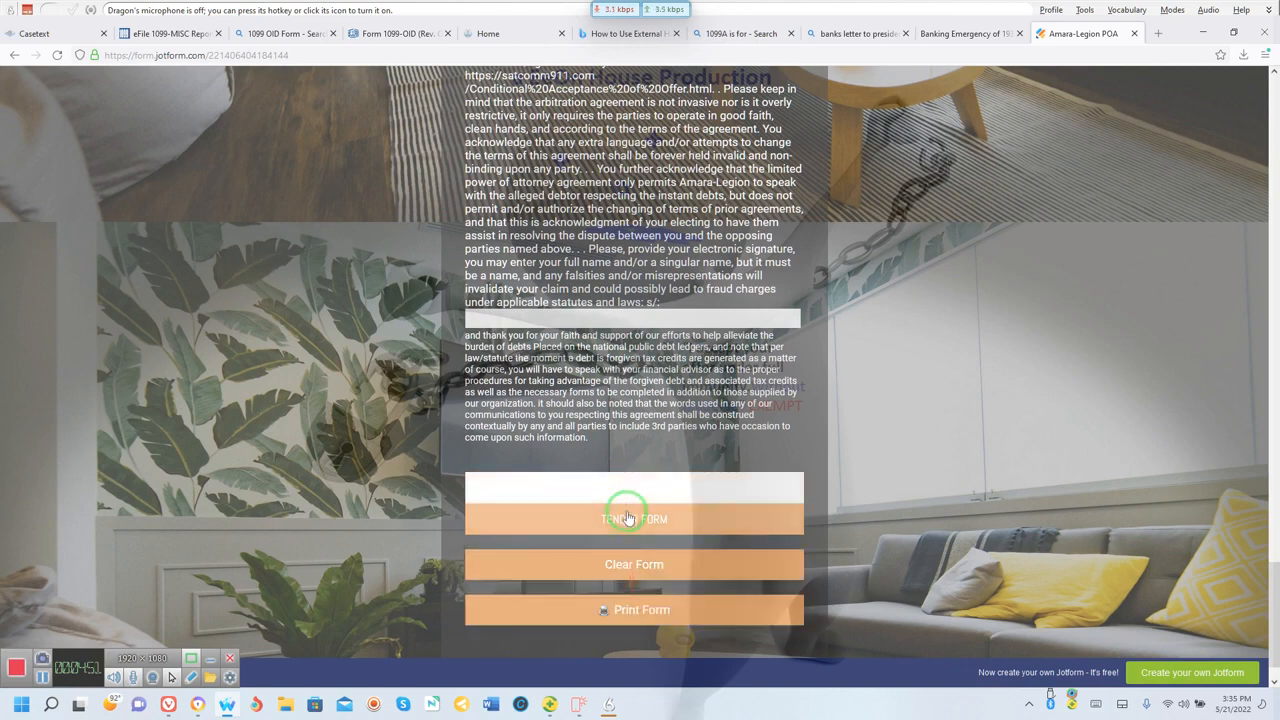
Step: Submit the empty form via Tender Form, then scroll up to review 'This field is required' errors
click(633, 518)
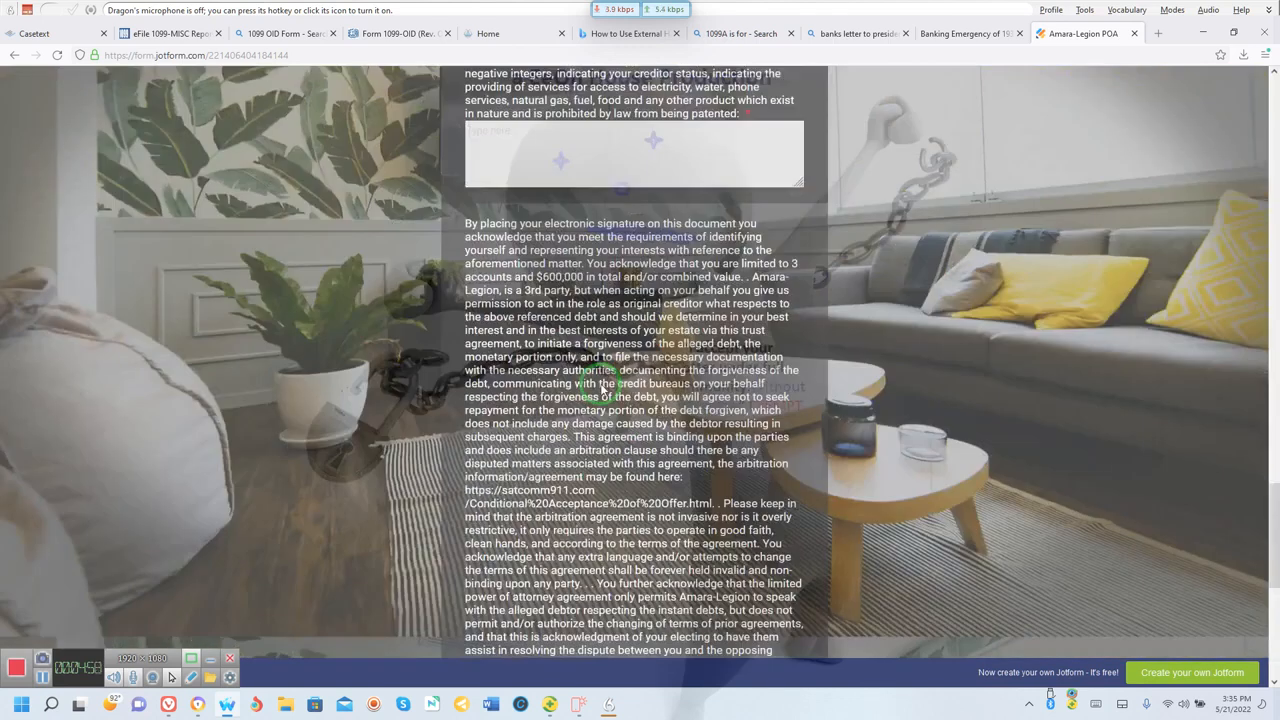
scroll(up, 3)
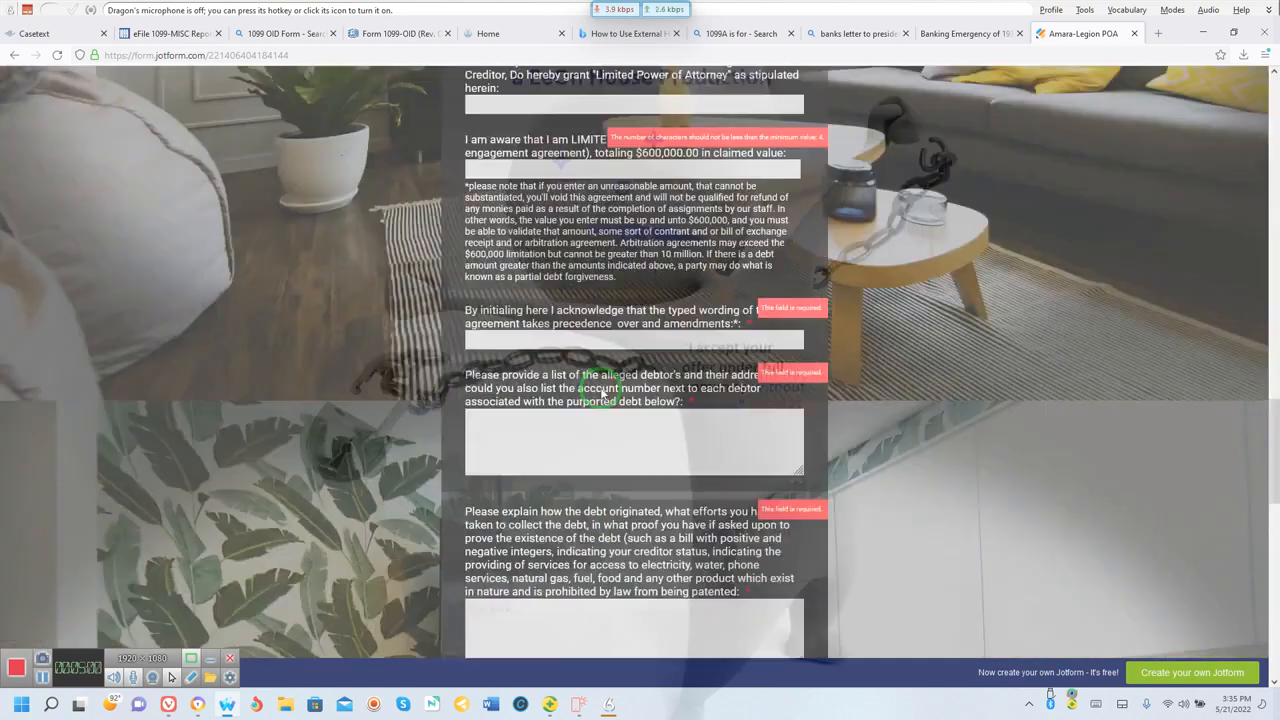
scroll(up, 3)
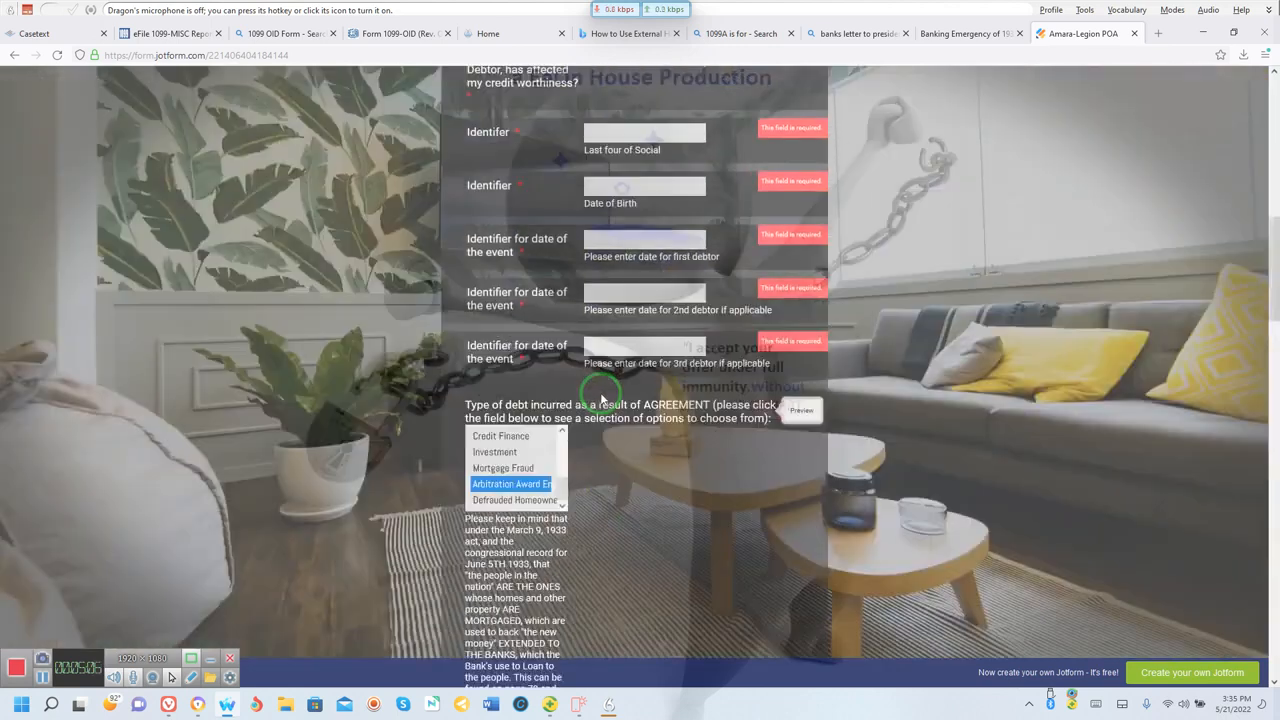
scroll(up, 3)
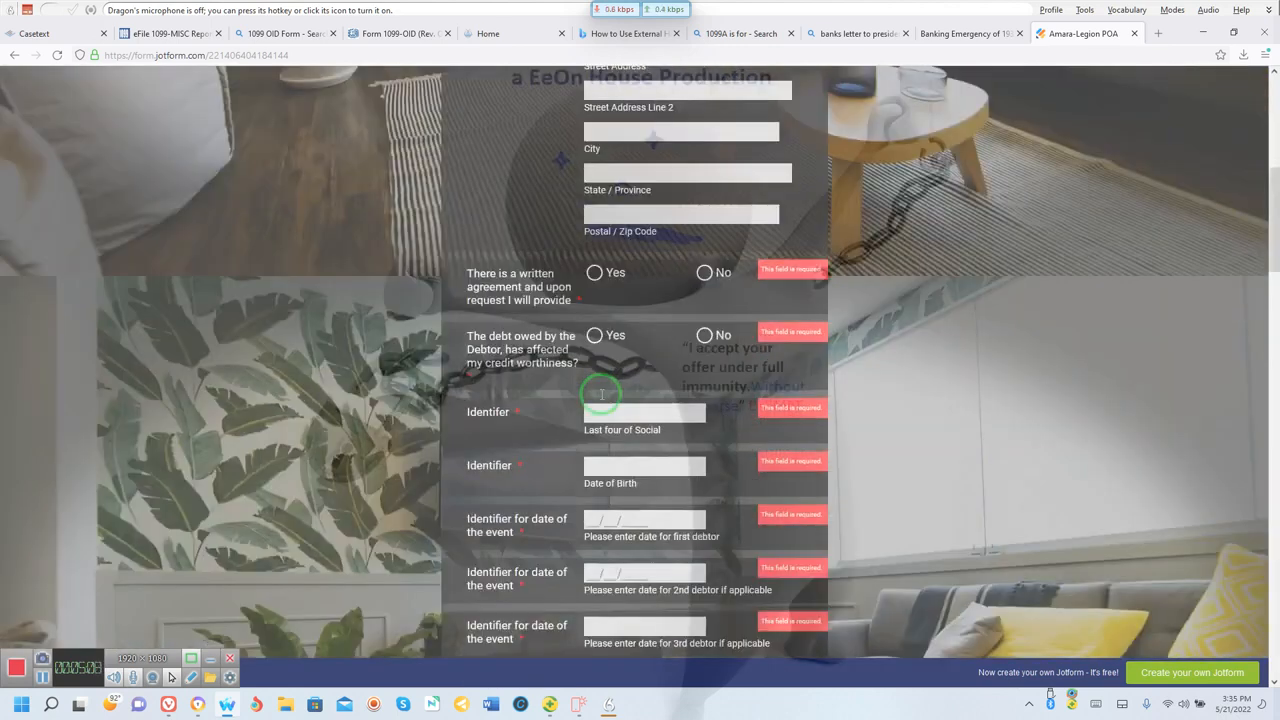
scroll(up, 3)
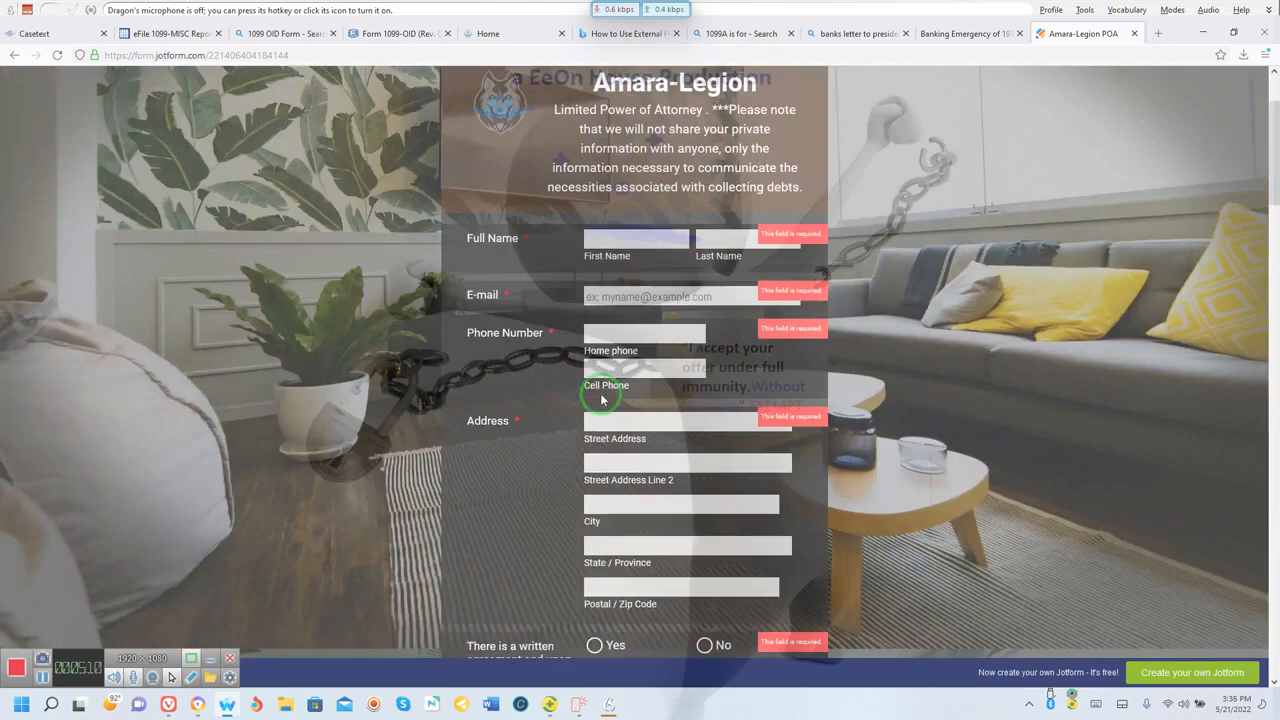
scroll(up, 3)
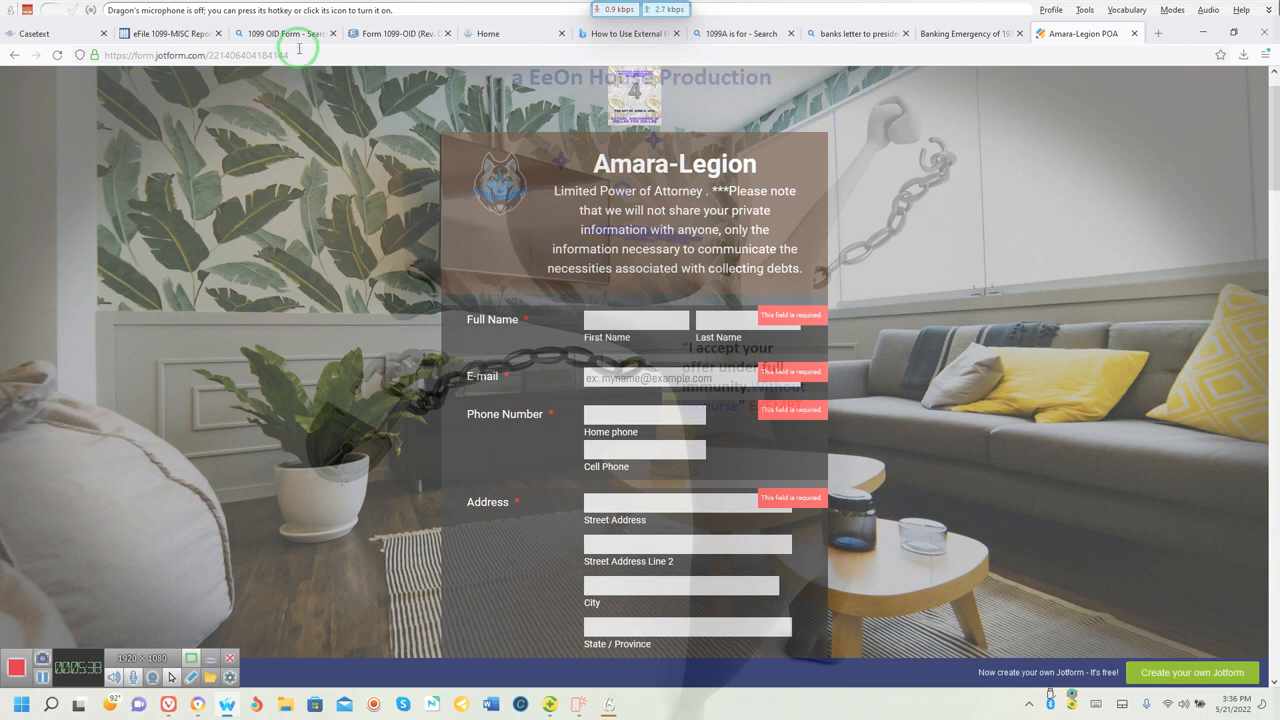
click(200, 53)
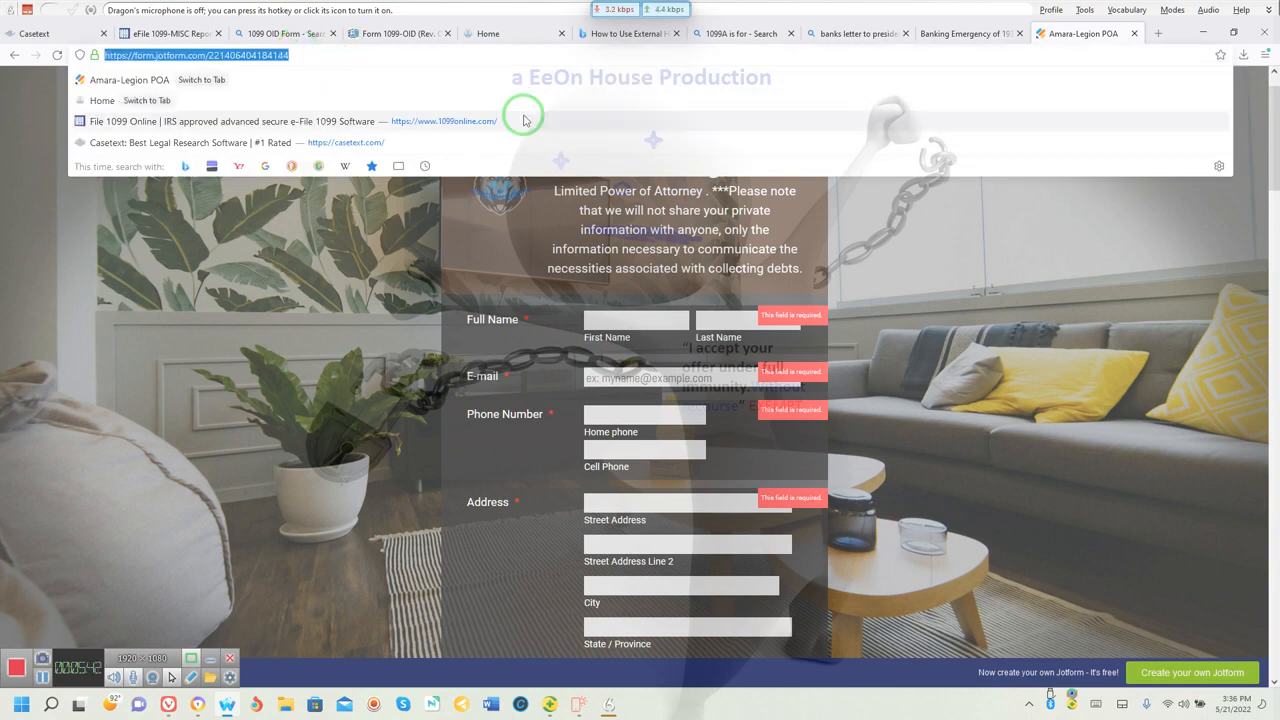
mouse_move(1195, 115)
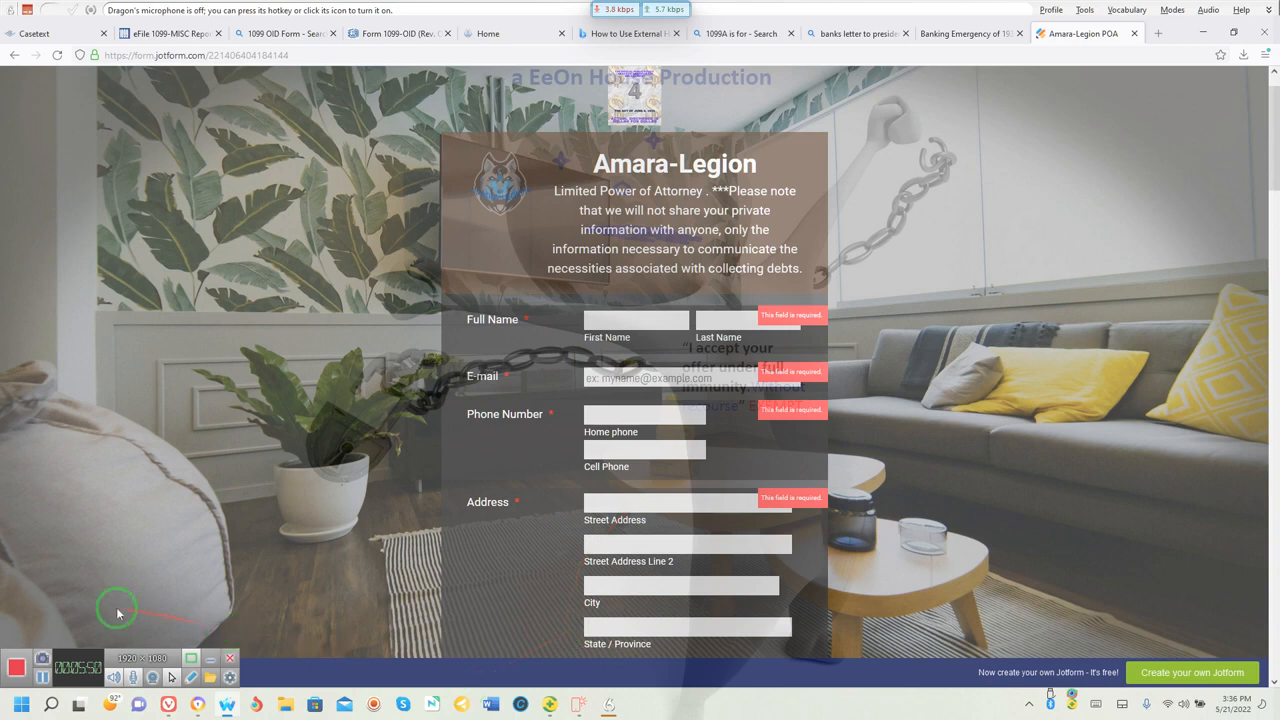
mouse_move(14, 640)
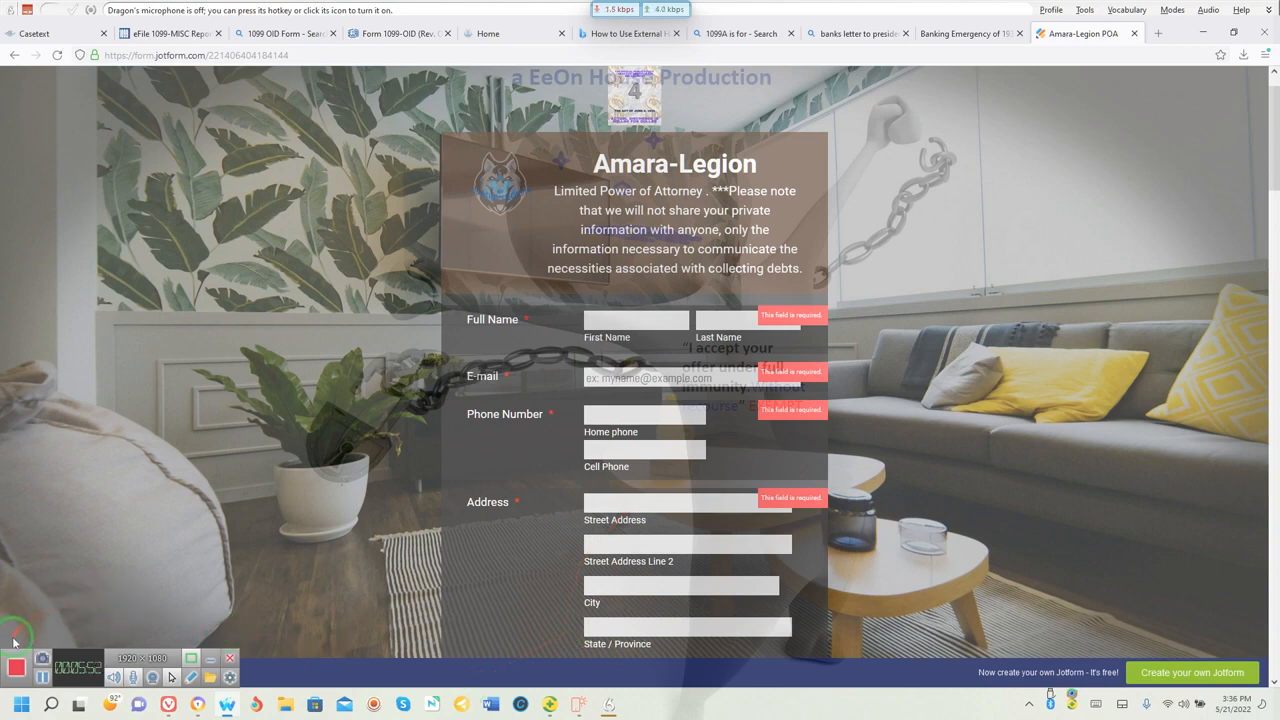